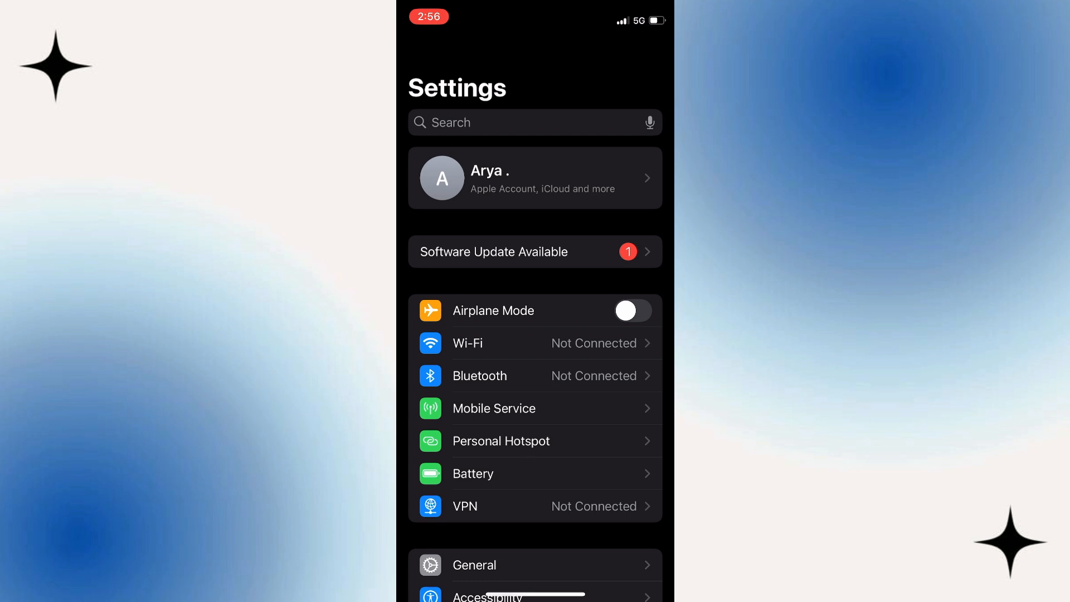
# Scroll down the Settings list to bring Privacy & Security into view.
pyautogui.scroll(-3)
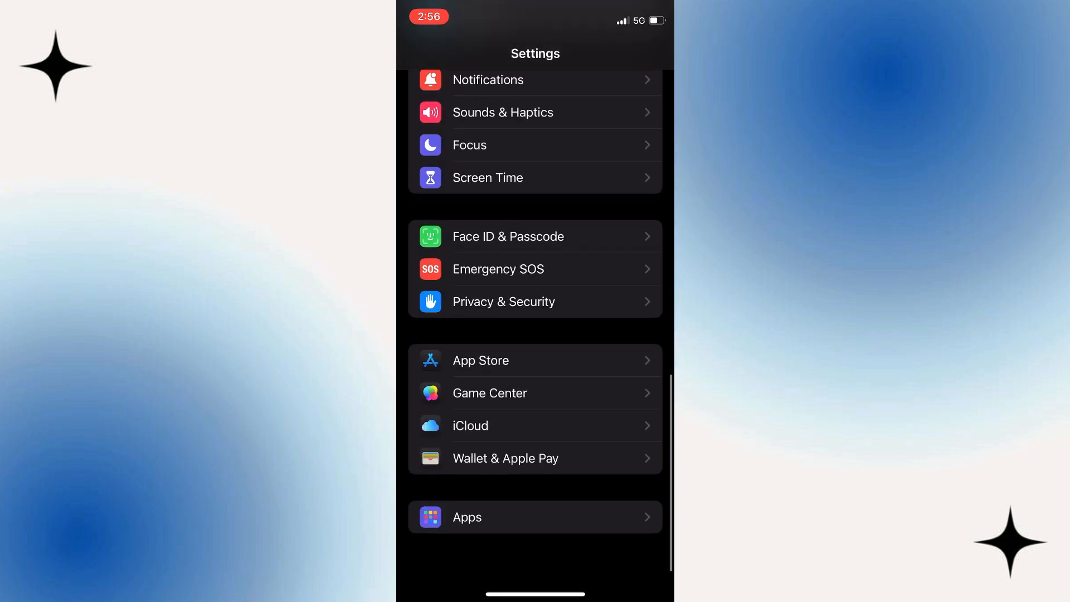
pyautogui.scroll(-3)
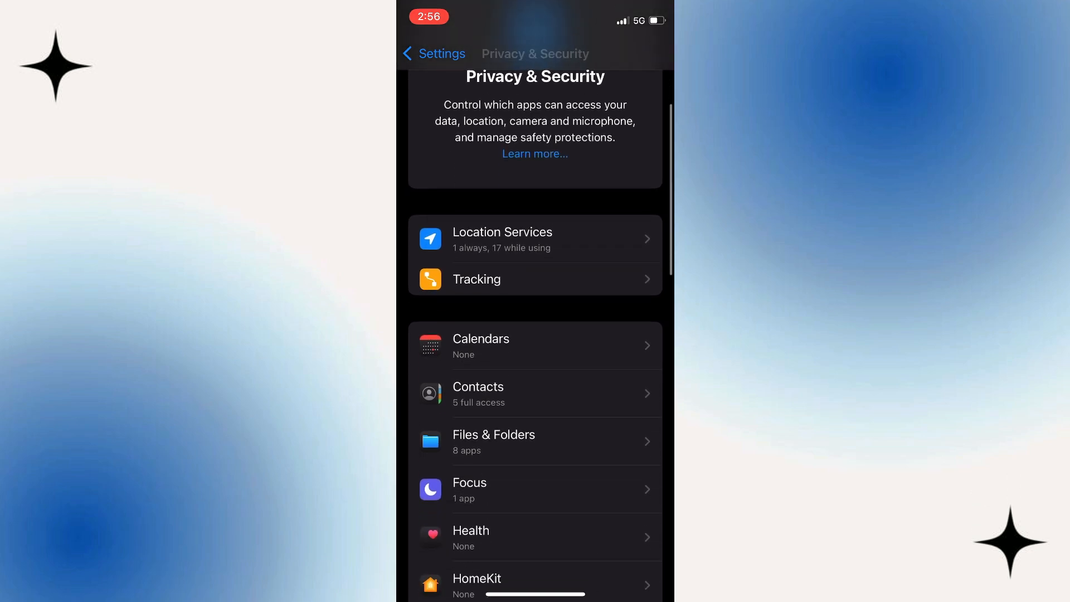
# Go to the Contacts permissions list and select WhatsApp, currently at Full Access.
pyautogui.click(535, 393)
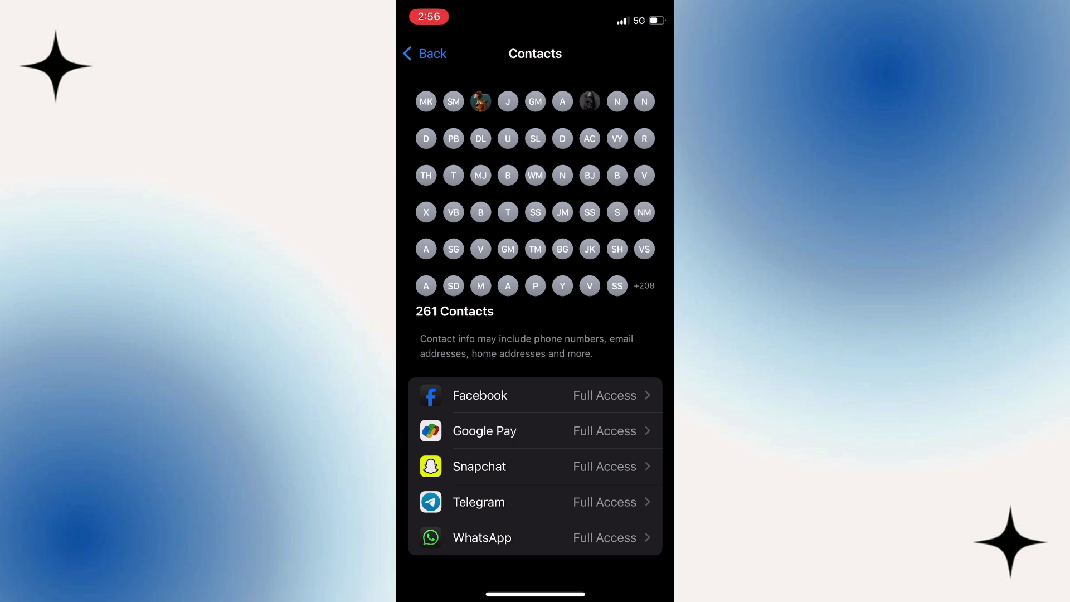
pyautogui.click(535, 537)
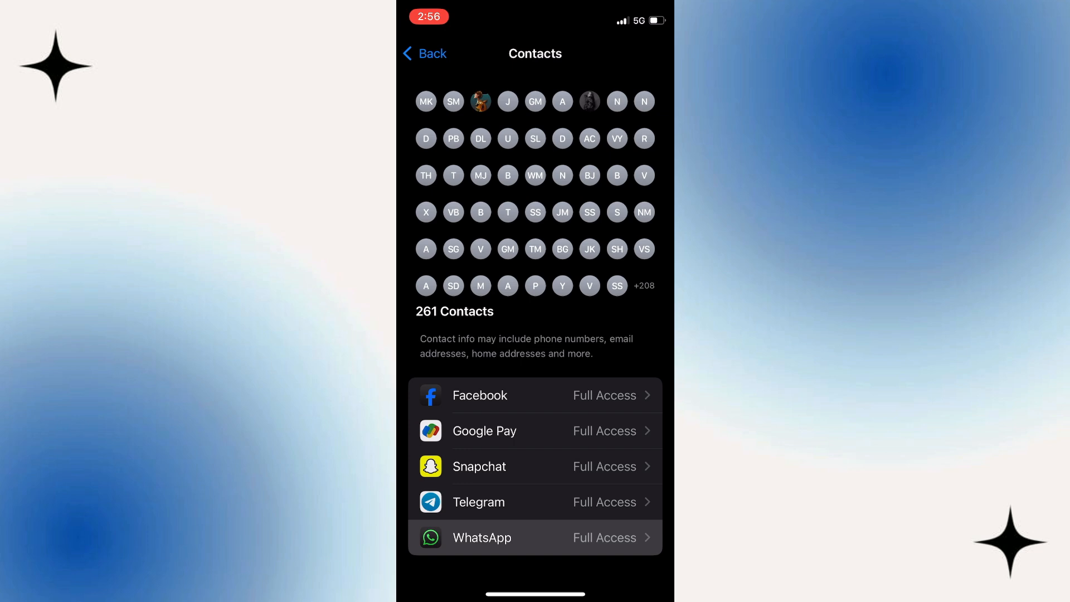
pyautogui.click(535, 537)
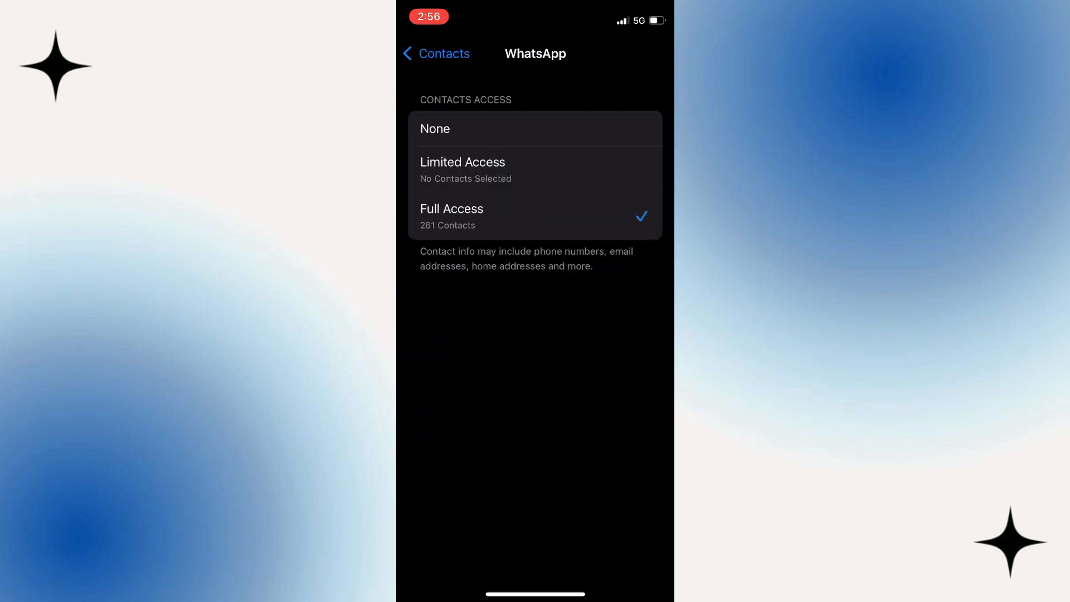
# Set WhatsApp's Contacts Access to None.
pyautogui.click(535, 128)
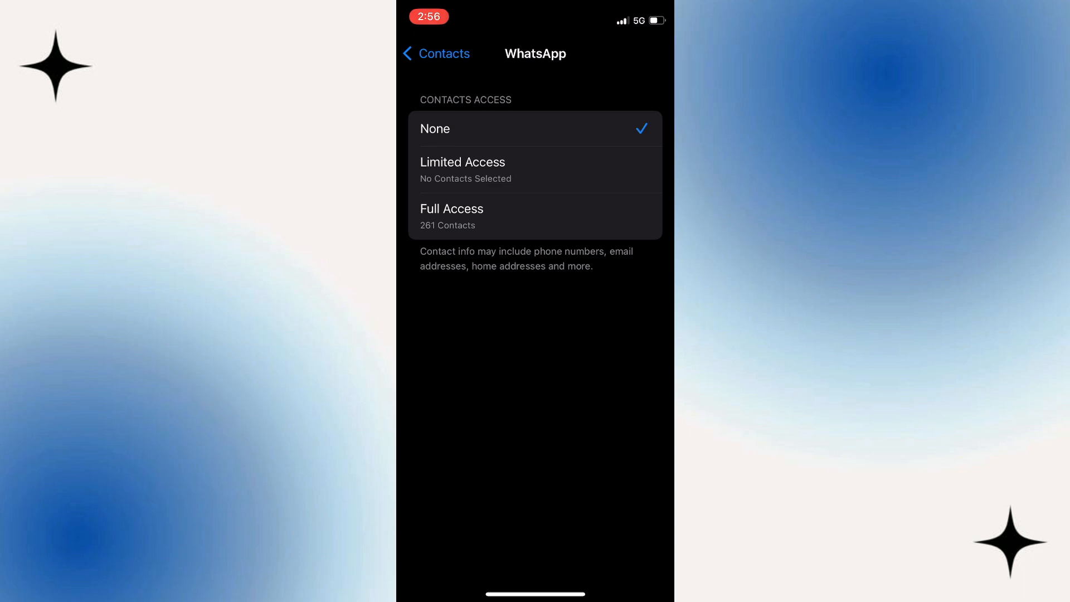
# Briefly try Limited Access, then confirm Allow Full Access for WhatsApp's contacts.
pyautogui.click(535, 169)
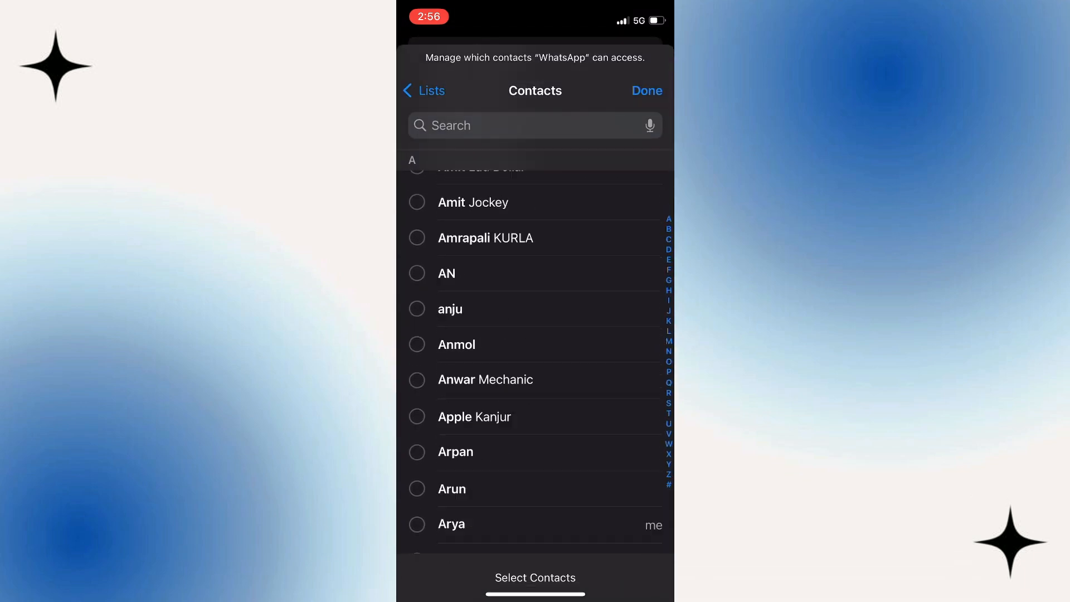
pyautogui.scroll(3)
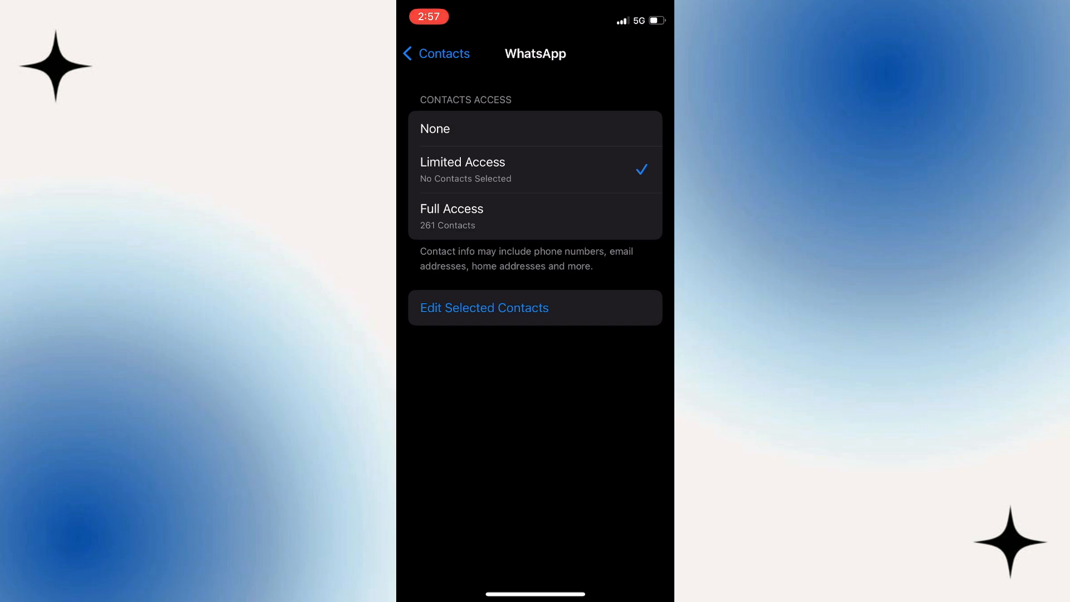
pyautogui.click(450, 216)
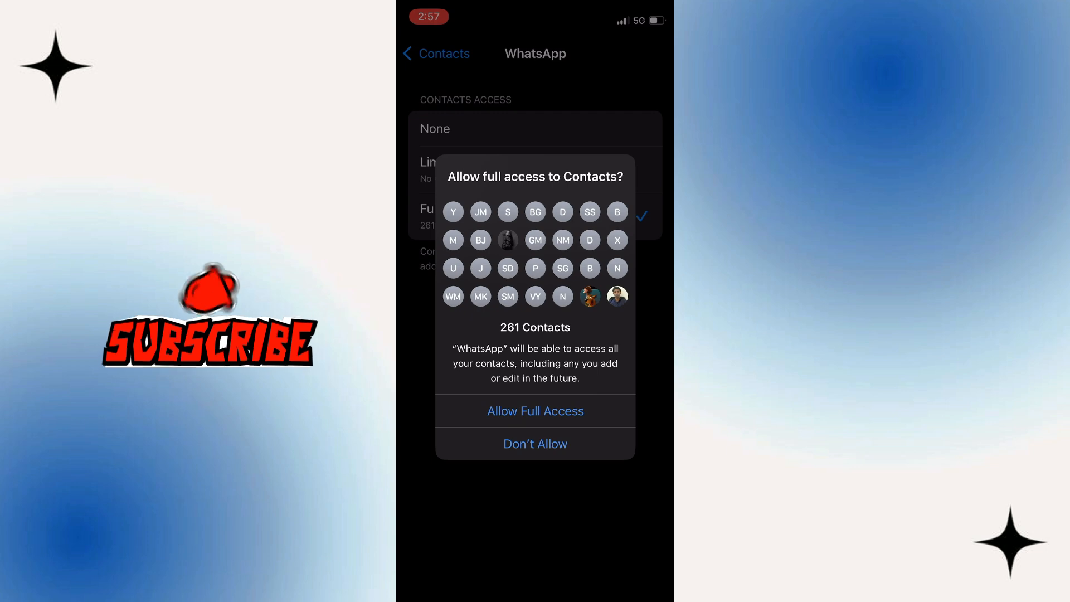
pyautogui.click(535, 410)
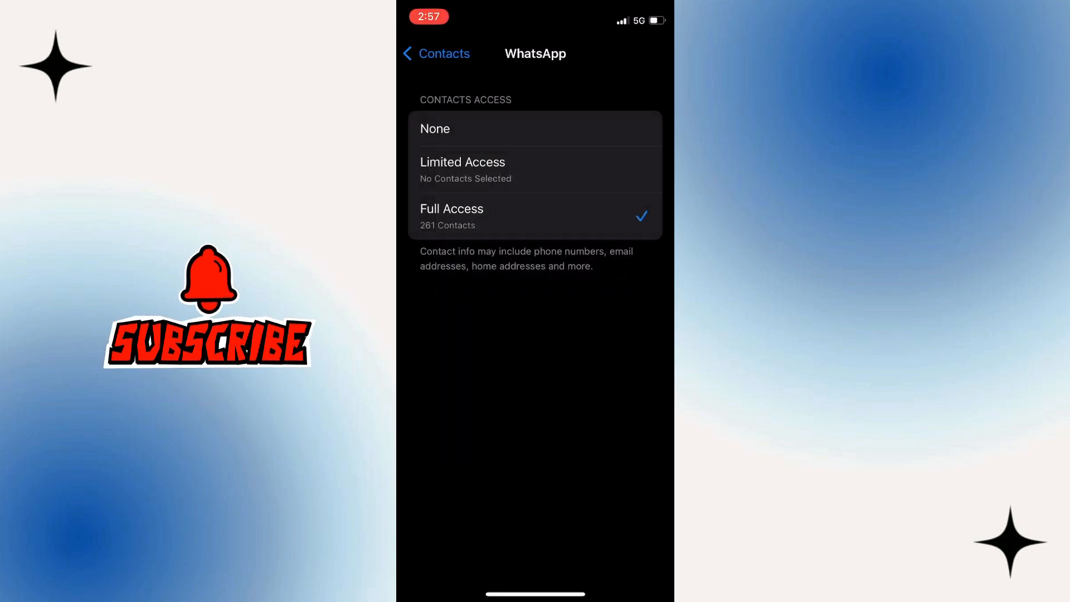